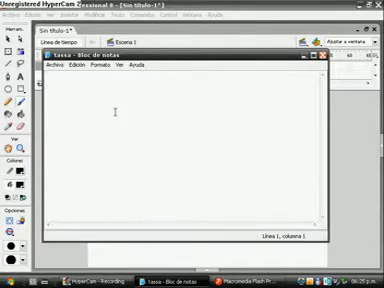
# Write the note 'primero que todo abran el flash 8 y luego dibujan' in Notepad
pyautogui.write('primero que')
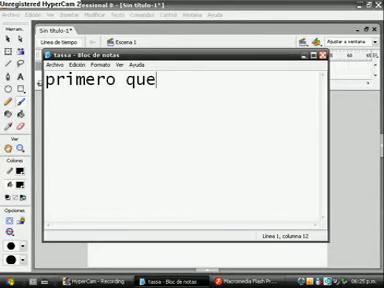
pyautogui.write('todo abran')
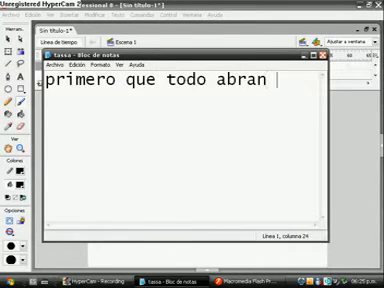
pyautogui.write('el flash 8 y luego')
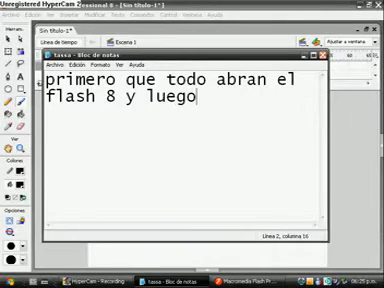
pyautogui.write('dibujan')
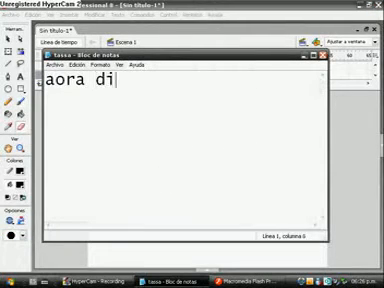
# Write the note 'aora dibujan un ecenario un ejemplo: una montaña' in Notepad
pyautogui.write('bujan un ecenario')
pyautogui.write('un ejemplo: u')
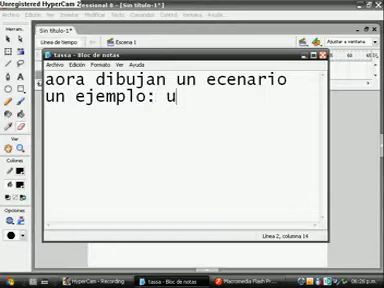
pyautogui.write('na montaña x')
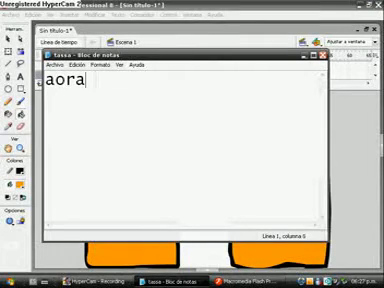
# Write the note 'aora presionan F6' about inserting a keyframe
pyautogui.write('presionan')
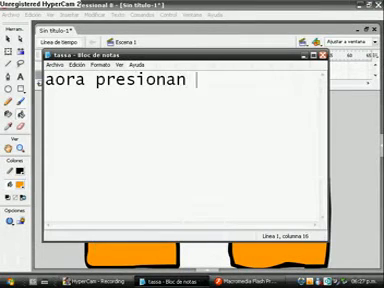
pyautogui.write('F6')
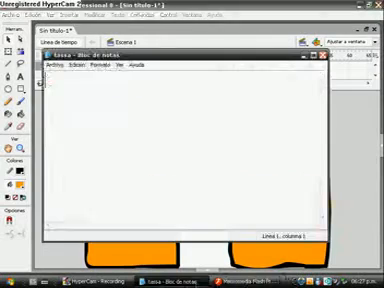
# Write the note 'aora la capa 2 la convierte en la animacion'
pyautogui.write('aora la capa')
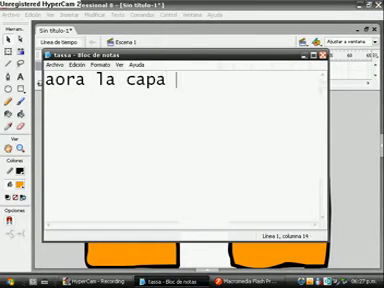
pyautogui.write('2 la convie')
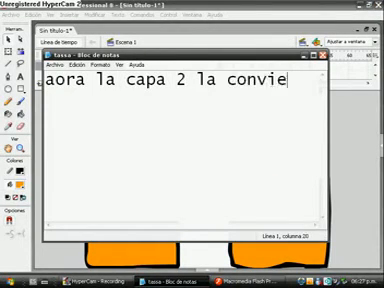
pyautogui.write('rte en la')
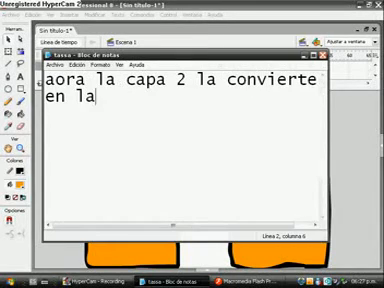
pyautogui.write('animacion')
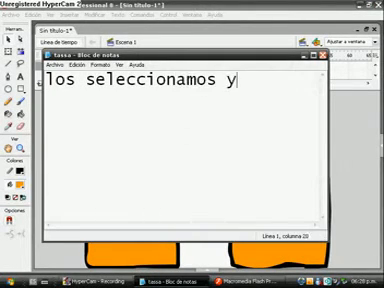
# Write the note on converting selected frames to keyframes and drawing the animation in each frame
pyautogui.write('le pone')
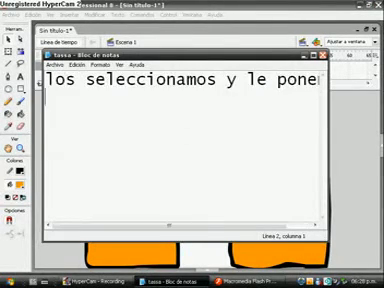
pyautogui.write('convertir a fotogramas clav')
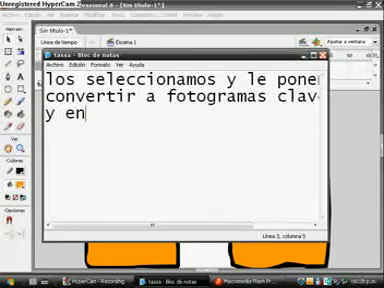
pyautogui.write('cada fotograma pos dib')
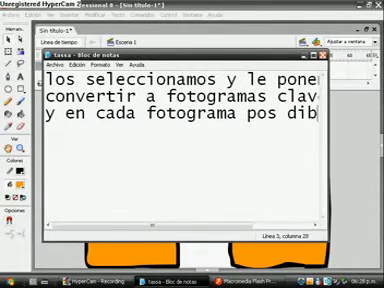
pyautogui.write('la an')
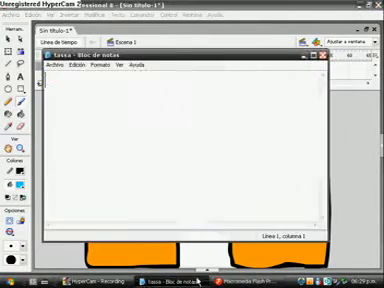
# Write the notes about protecting the scenery ('si no kieren...') and continuing with 'la animacion mejor'
pyautogui.write('si no kieren k el ecenario')
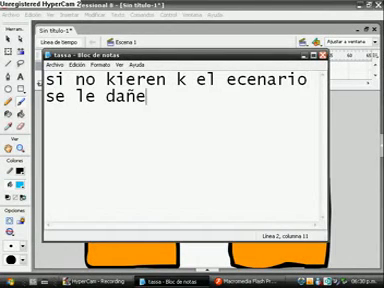
pyautogui.write('le dan click don')
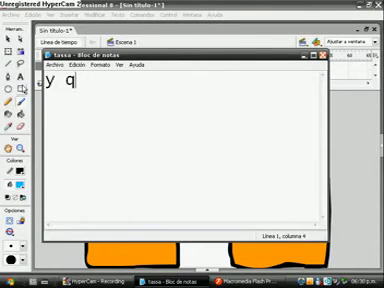
pyautogui.write('ue salga e')
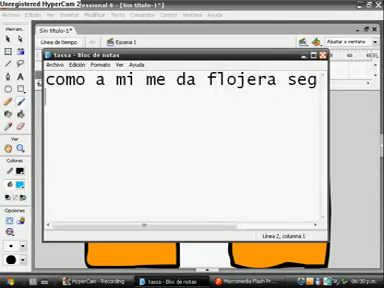
pyautogui.write('la animacion')
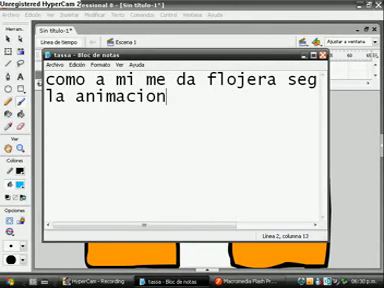
pyautogui.write('mejor')
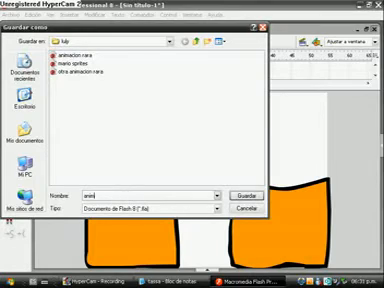
# Write 'animacion rarisima' and the note 'y dan en la tachita y luego' in Notepad
pyautogui.write('animacion rarisima')
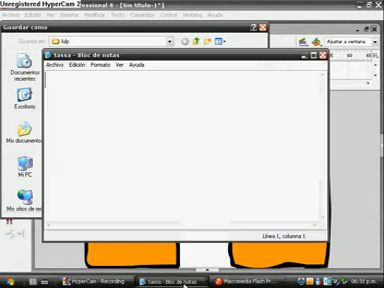
pyautogui.write('y dan en')
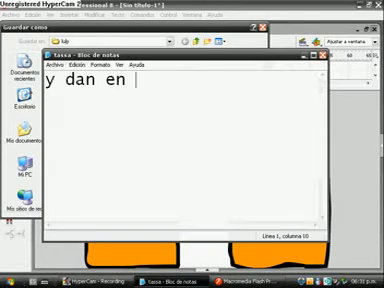
pyautogui.write('la tachita')
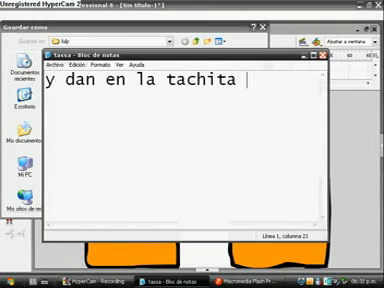
pyautogui.write('y luego')
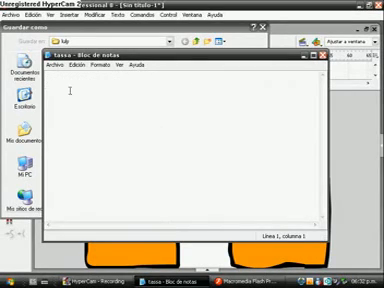
# Write the goodbye 'adios espero que les g...', clear it, and sign off 'soy 123MORAZUL'
pyautogui.write('adios espero que les g')
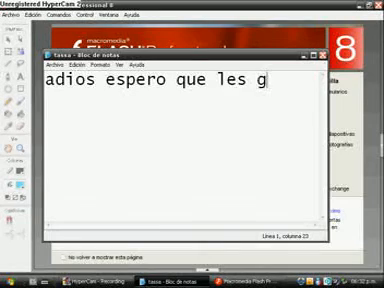
pyautogui.press('ctrl+a')
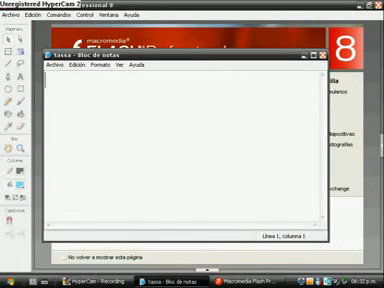
pyautogui.write('soy 123MORAZUL')
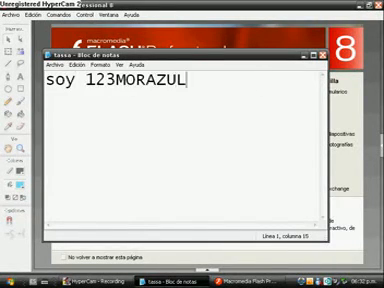